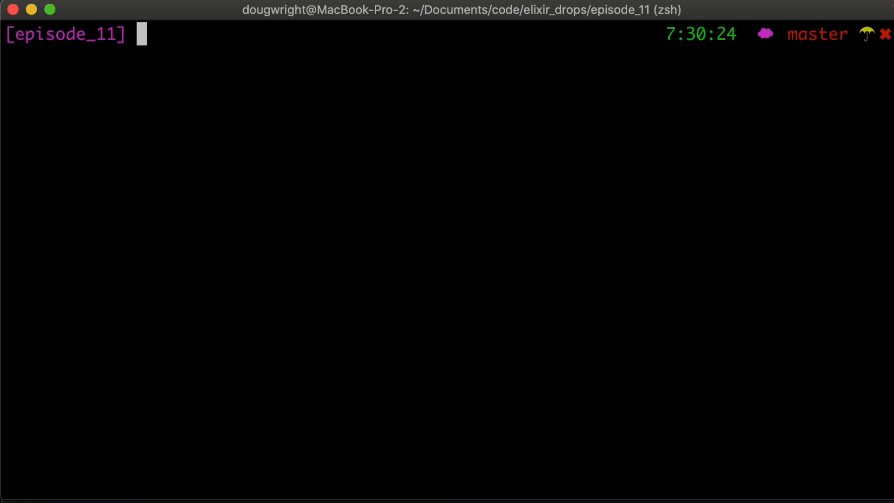
Change the terminal's working directory into the app project with cd app
{"action": "type", "text": "cd a"}
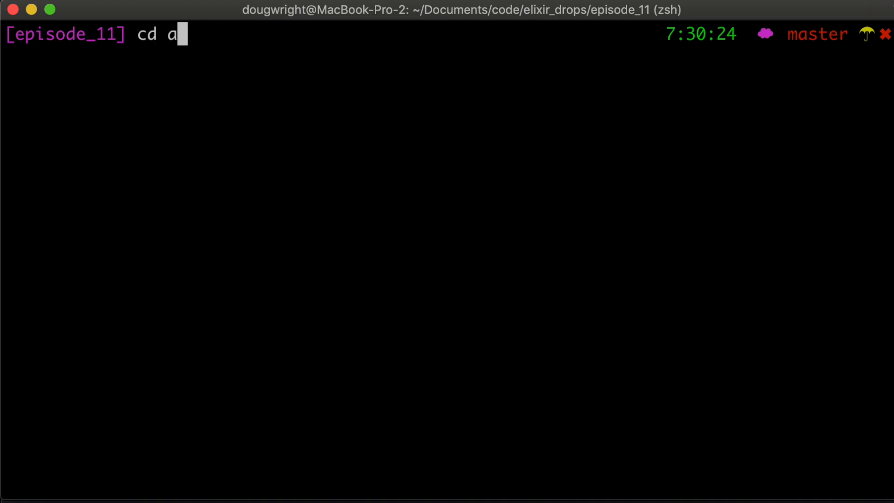
{"action": "type", "text": "pp"}
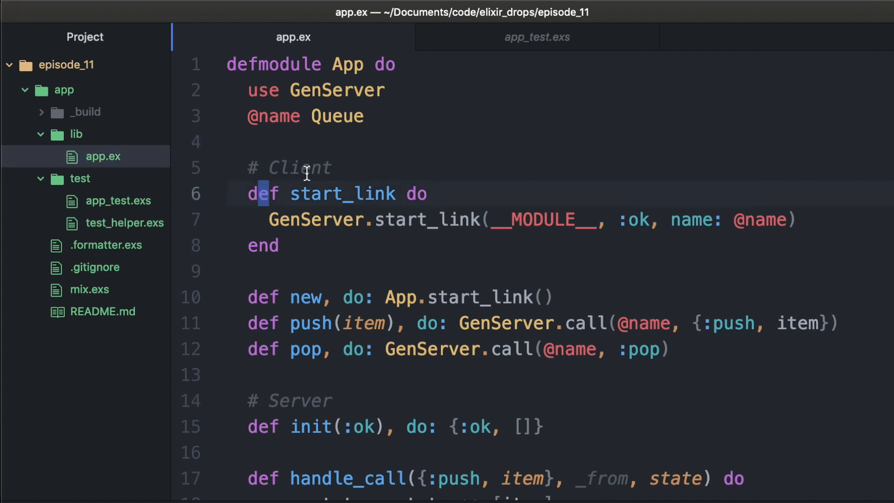
{"action": "mouse_move", "coordinate": [358, 194]}
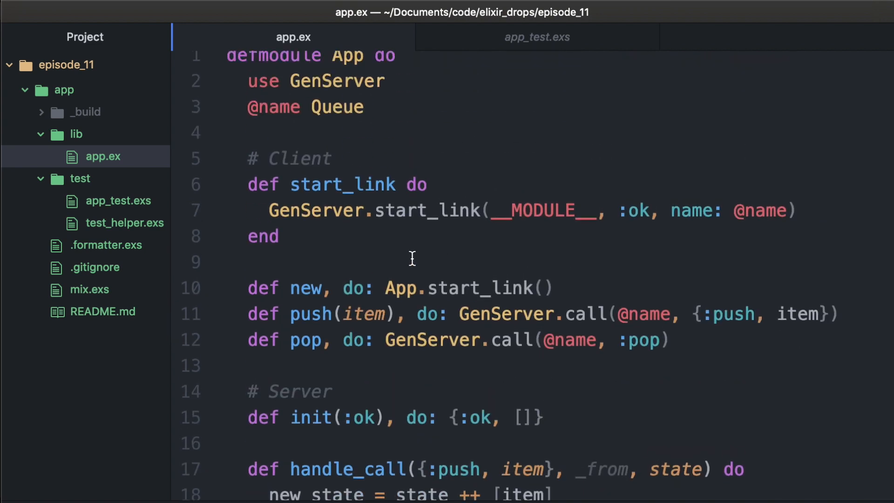
{"action": "mouse_move", "coordinate": [458, 279]}
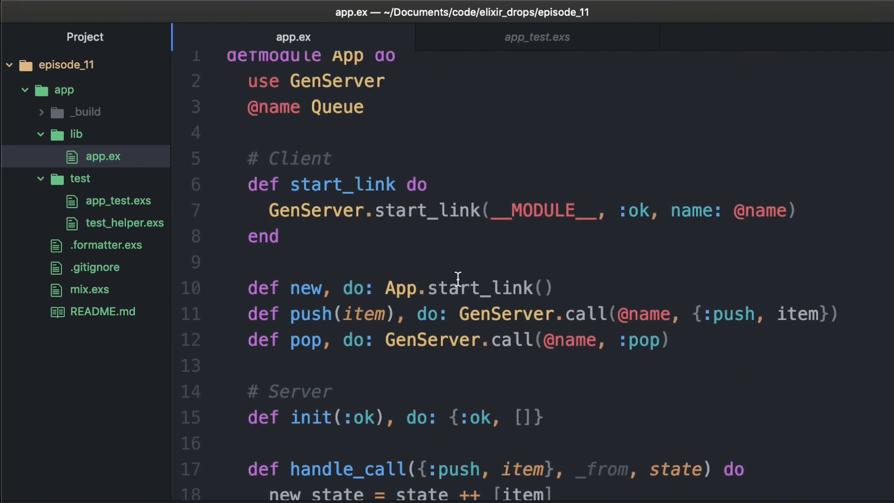
{"action": "mouse_move", "coordinate": [106, 207]}
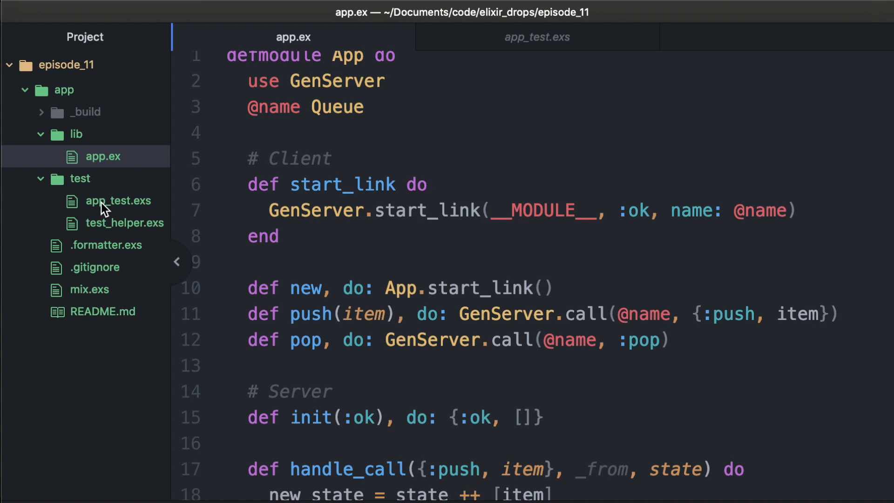
Open app_test.exs at full editor width and insert a test block template
{"action": "left_click", "coordinate": [118, 201]}
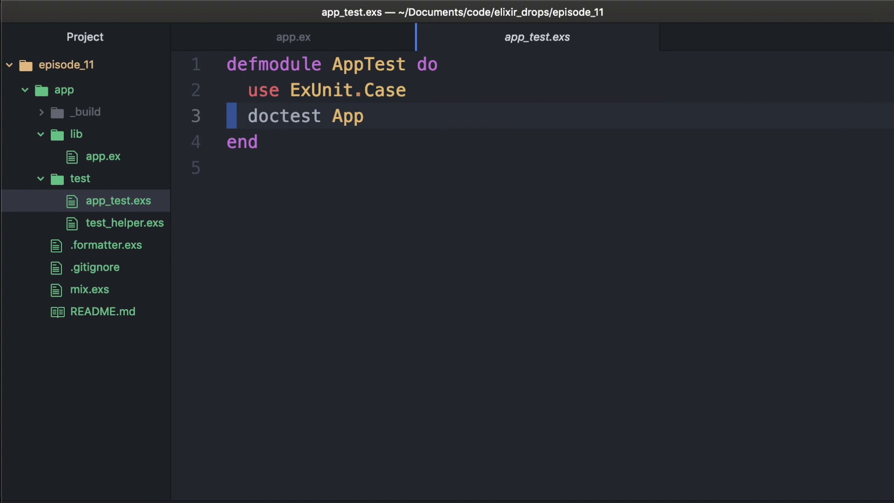
{"action": "key", "text": "Enter"}
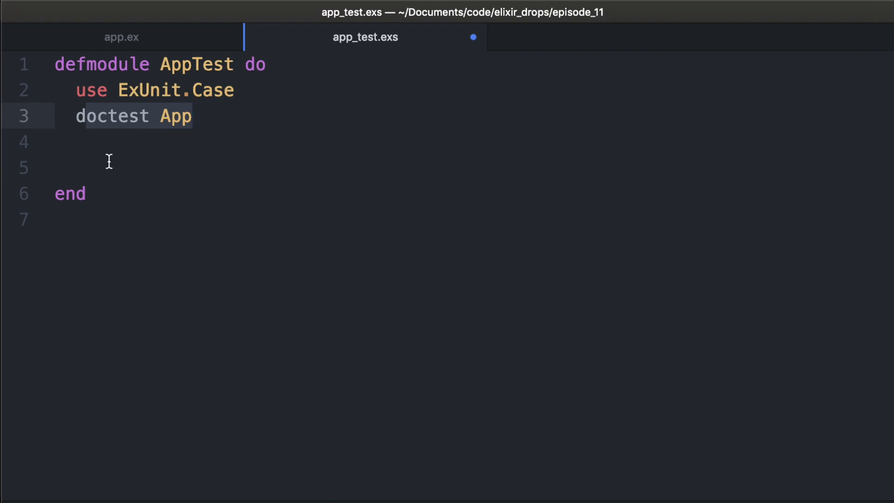
{"action": "type", "text": "test"}
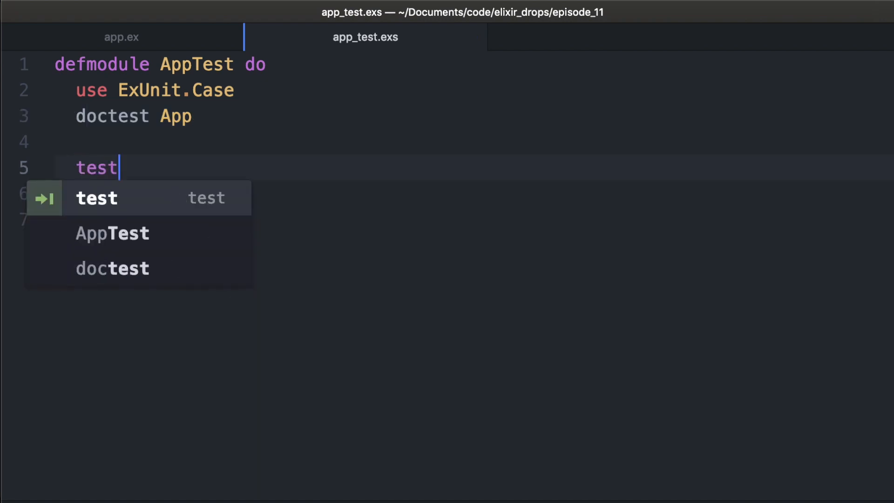
{"action": "key", "text": "Tab"}
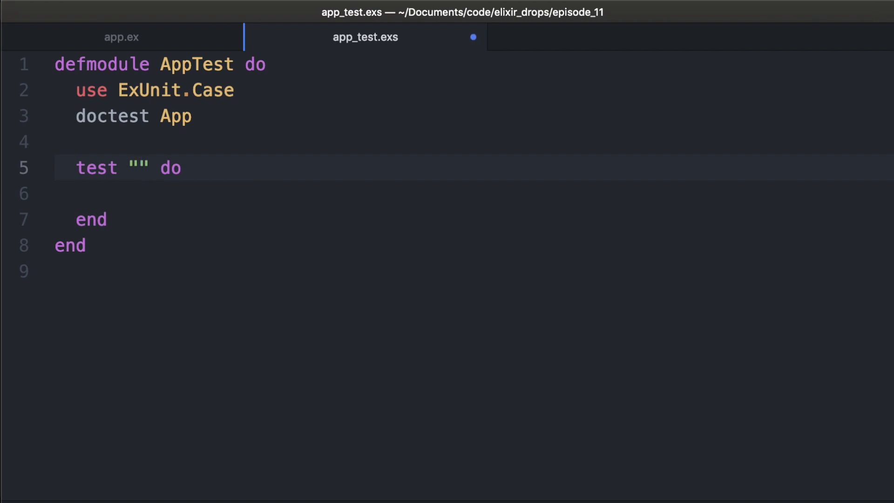
Name the test "new/0 creates a new queue" and assert App.new() == "?"
{"action": "type", "text": "new/0 create"}
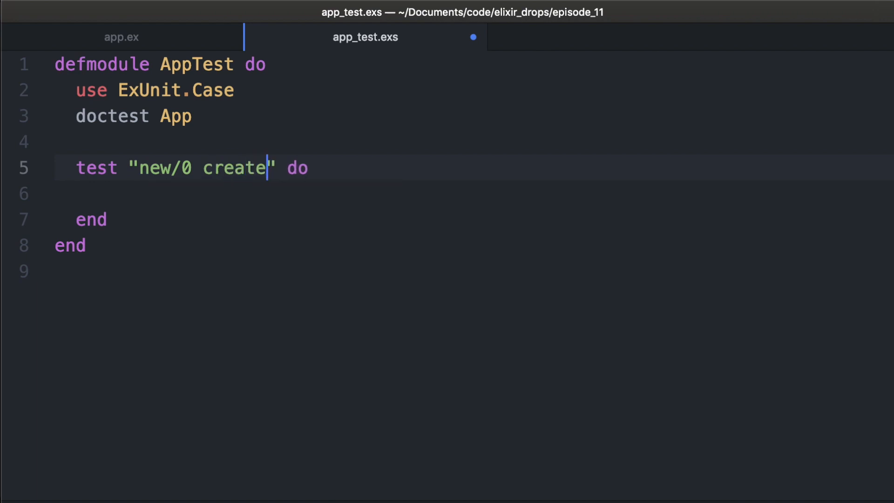
{"action": "type", "text": "s a new queue"}
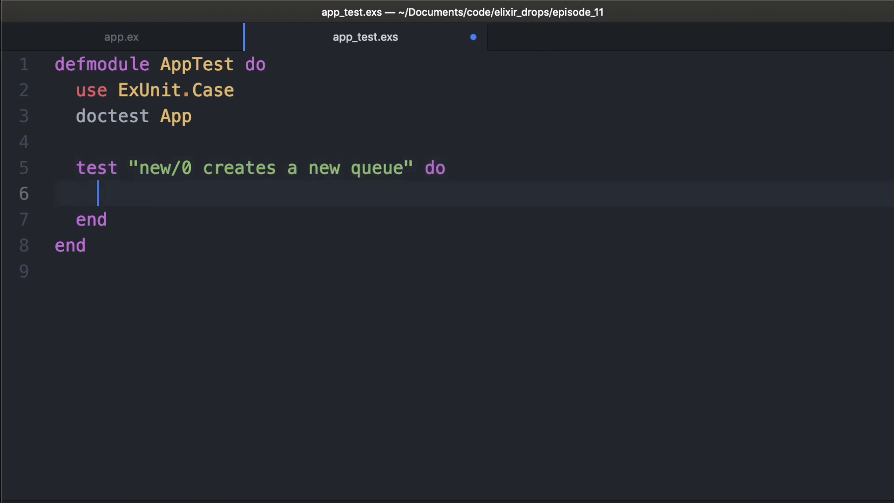
{"action": "type", "text": "assert"}
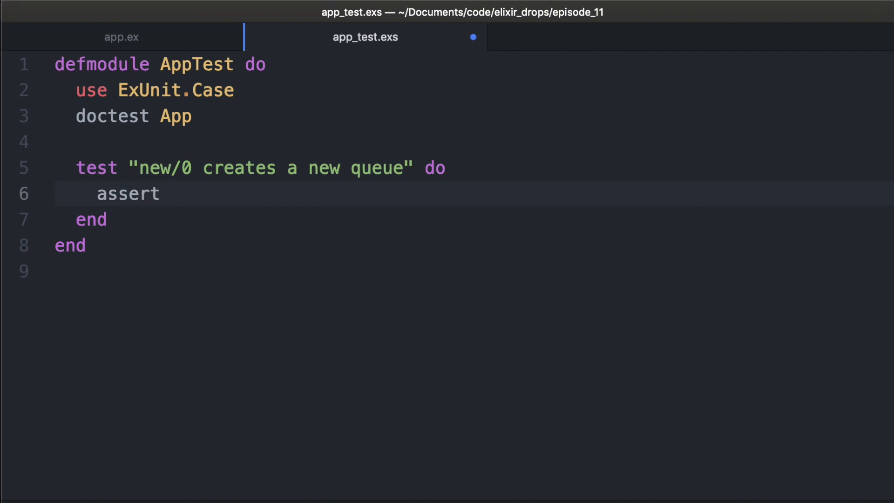
{"action": "type", "text": "A"}
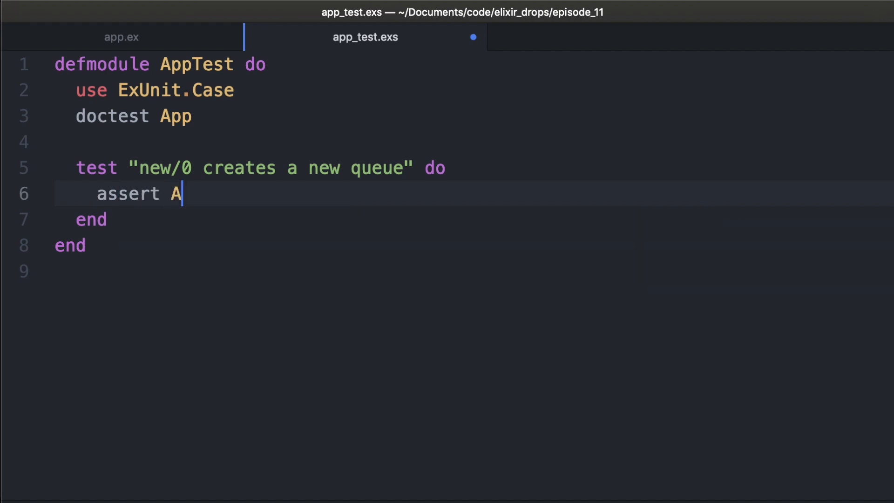
{"action": "type", "text": "pp.new()"}
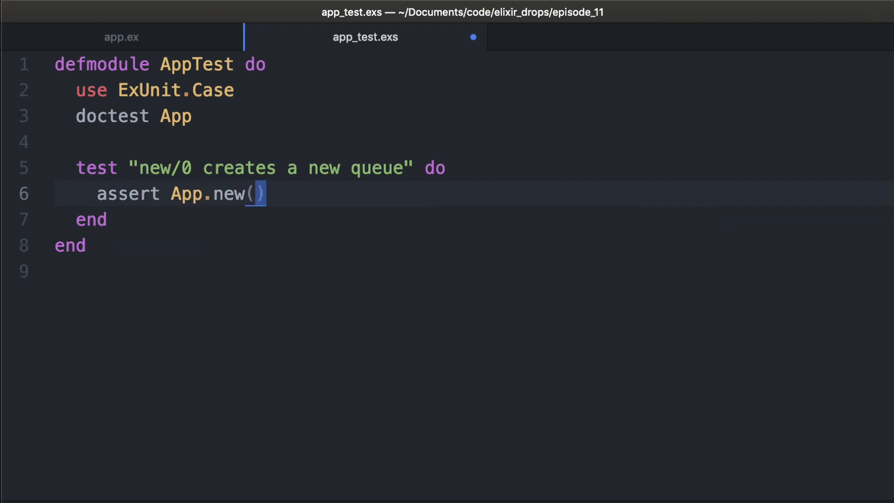
{"action": "type", "text": "=="}
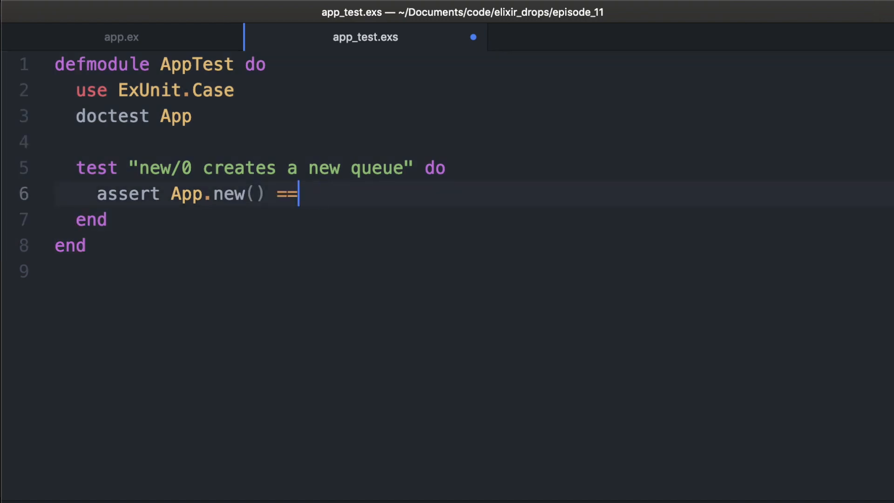
{"action": "type", "text": "\"?\""}
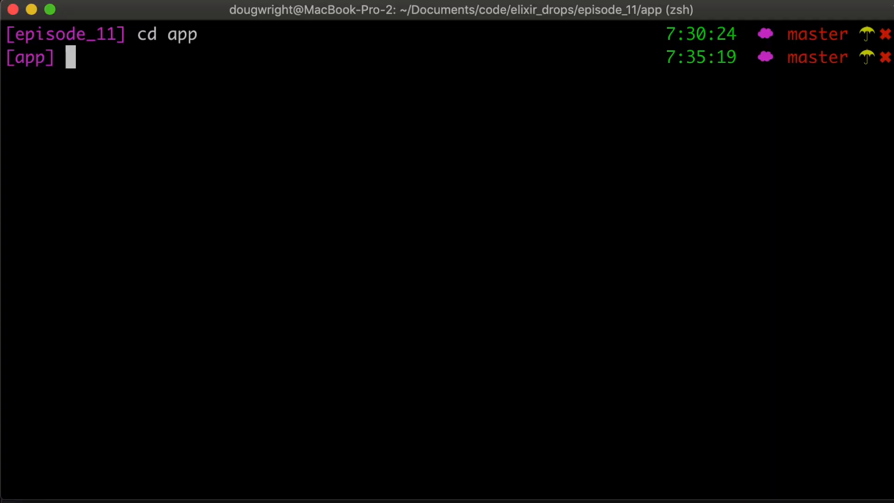
Run mix test from the app folder
{"action": "type", "text": "mix t"}
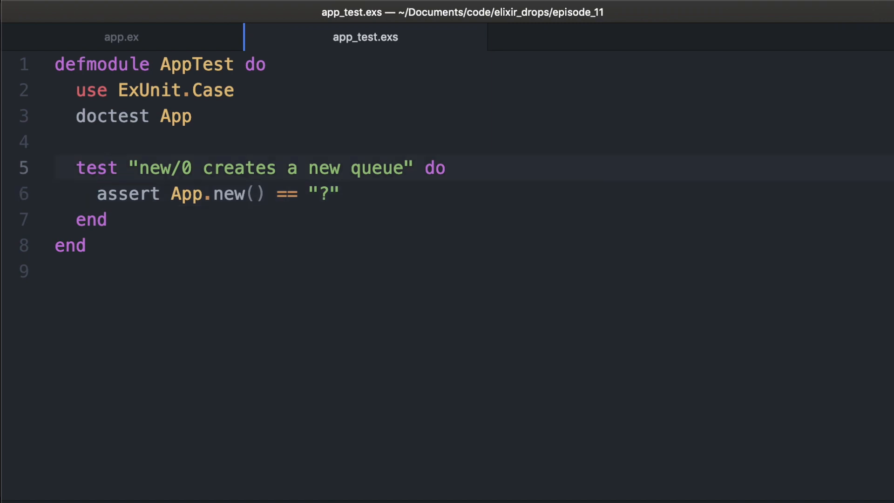
Bind {:ok, pid} = App.new() and assert Process.info(pid, :registered_name) == Queue, then save
{"action": "type", "text": "{:ok}"}
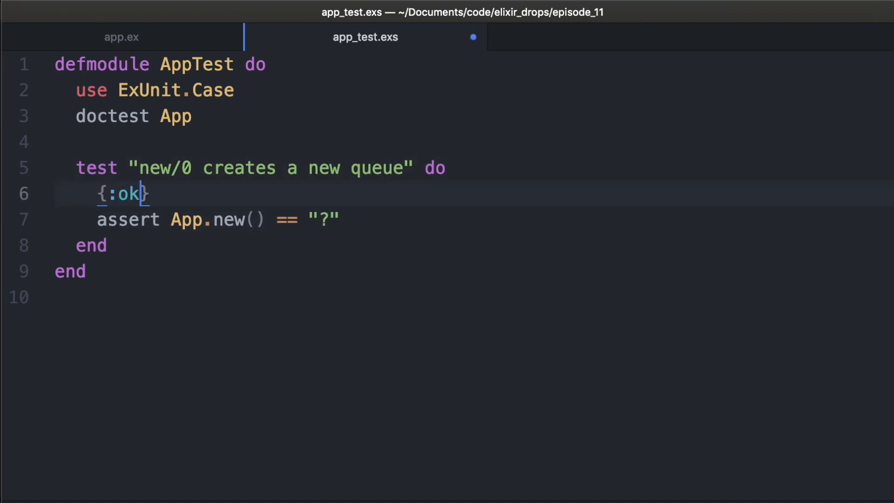
{"action": "type", "text": ", pid"}
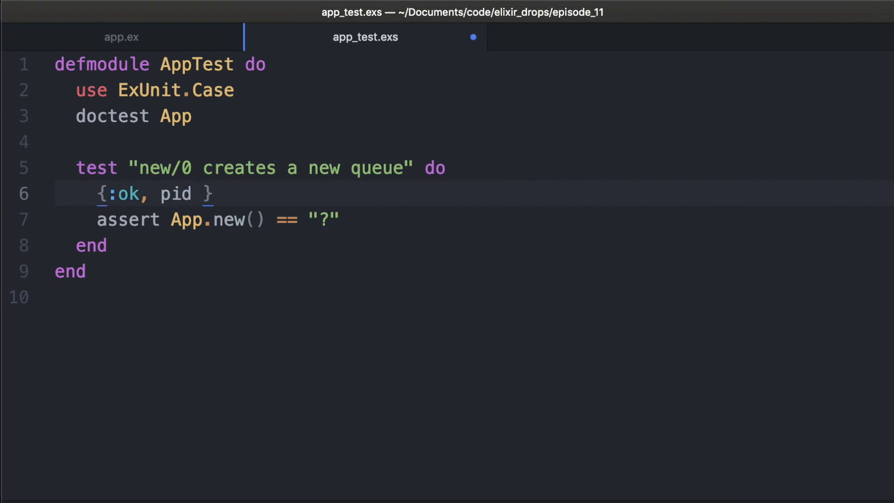
{"action": "key", "text": "Backspace"}
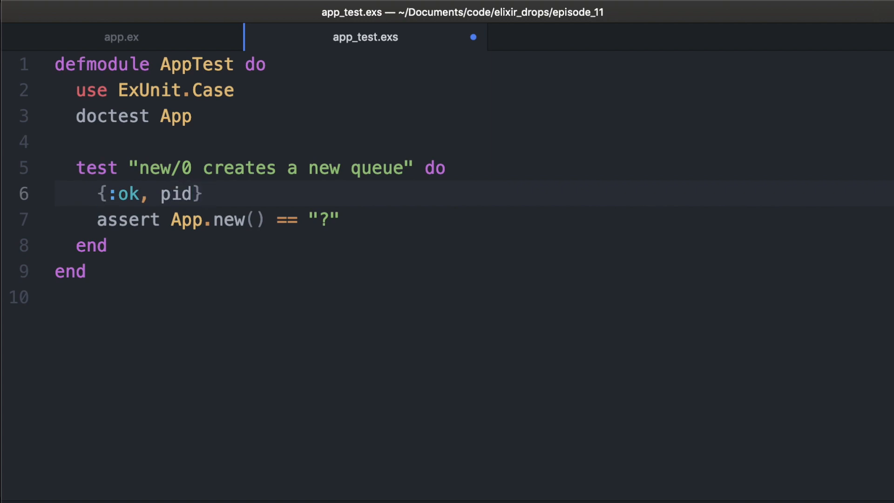
{"action": "type", "text": "= App.new()"}
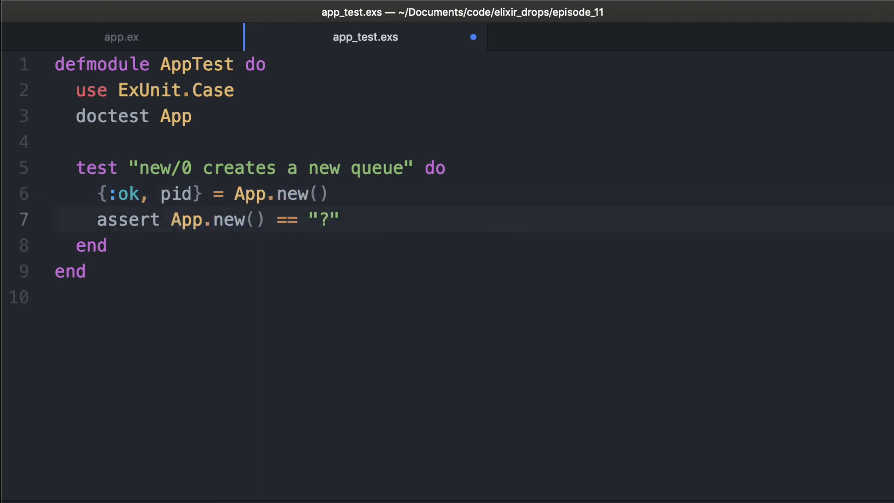
{"action": "type", "text": "Process.info(pid,"}
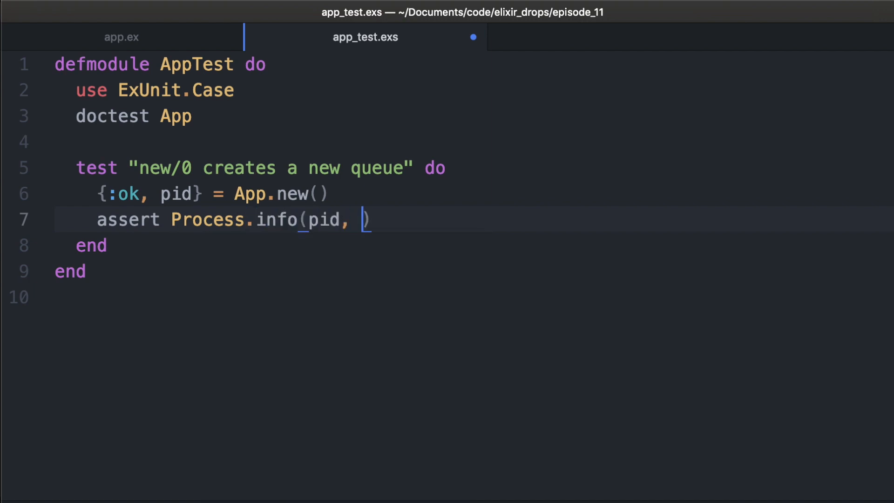
{"action": "type", "text": "Na"}
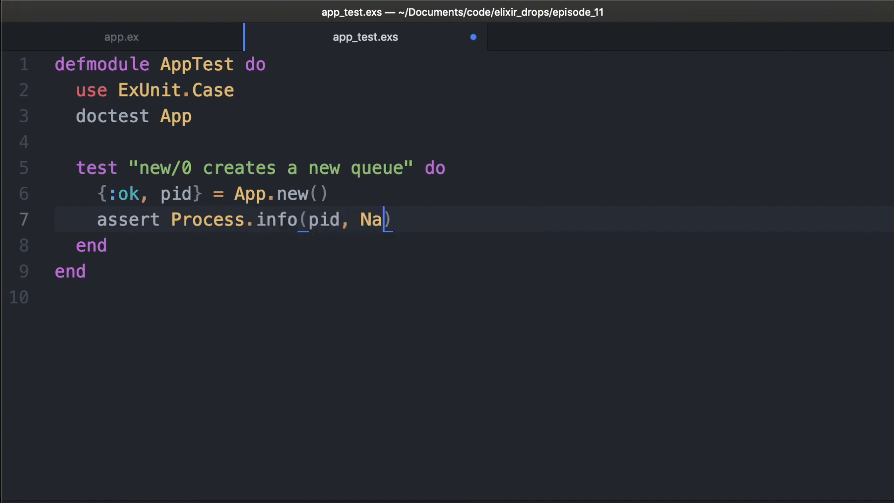
{"action": "type", "text": ":registere"}
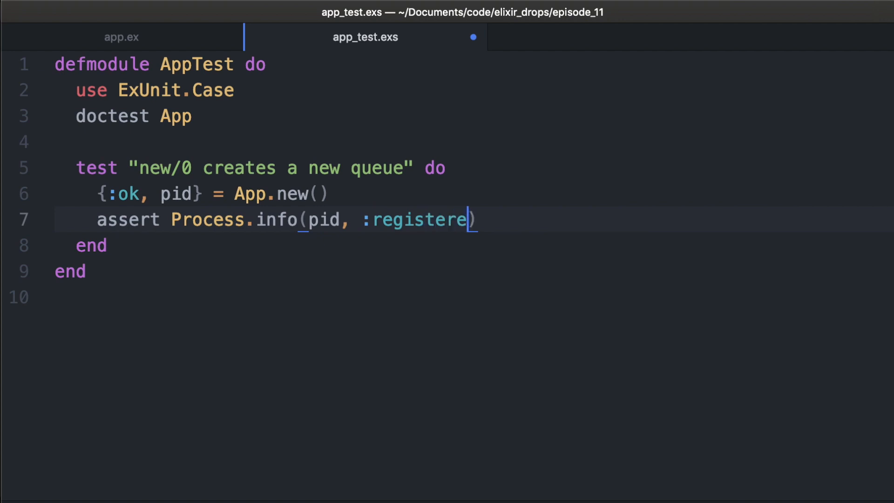
{"action": "type", "text": "d_name) ="}
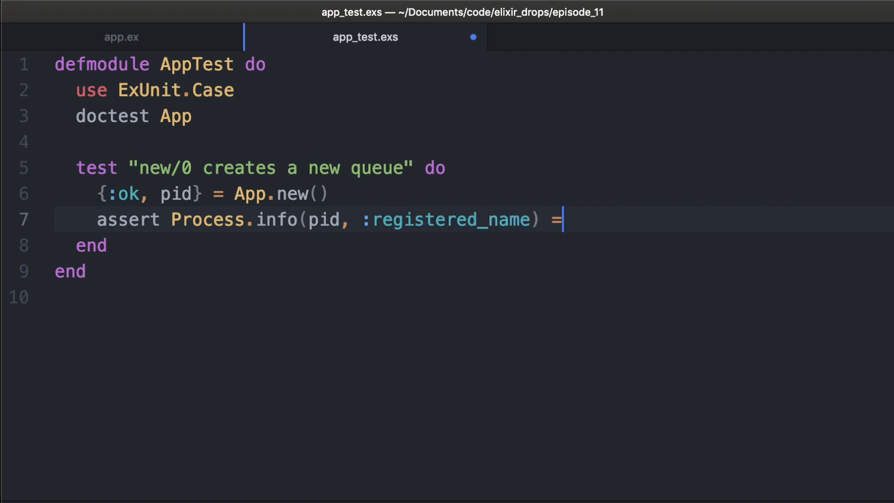
{"action": "left_click", "coordinate": [122, 37]}
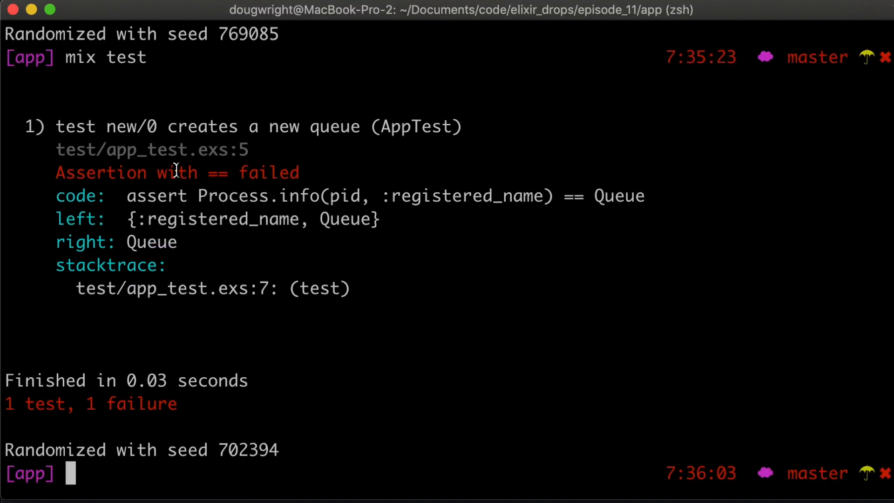
Select the failure output showing {:registered_name, Queue} returned instead of Queue
{"action": "left_click_drag", "start_coordinate": [117, 219], "coordinate": [383, 219]}
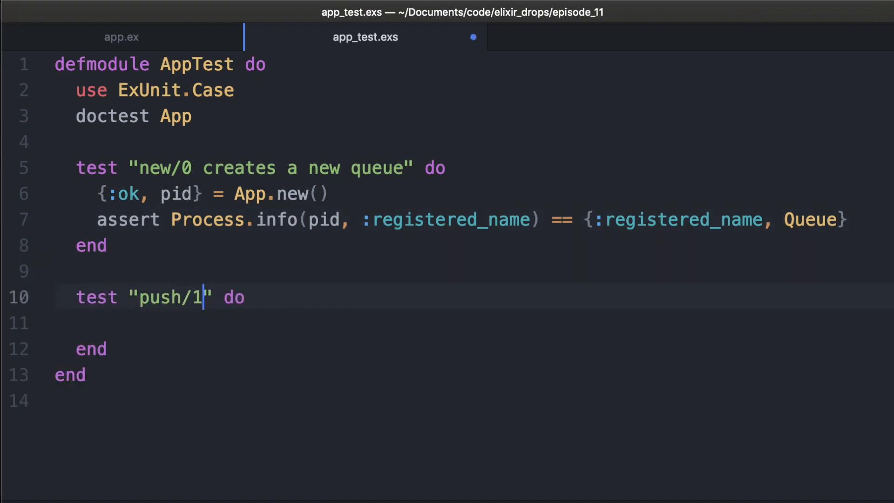
Add a push/1 test asserting pushing "item" then "another" yields ["item", "another"]
{"action": "type", "text": "adds"}
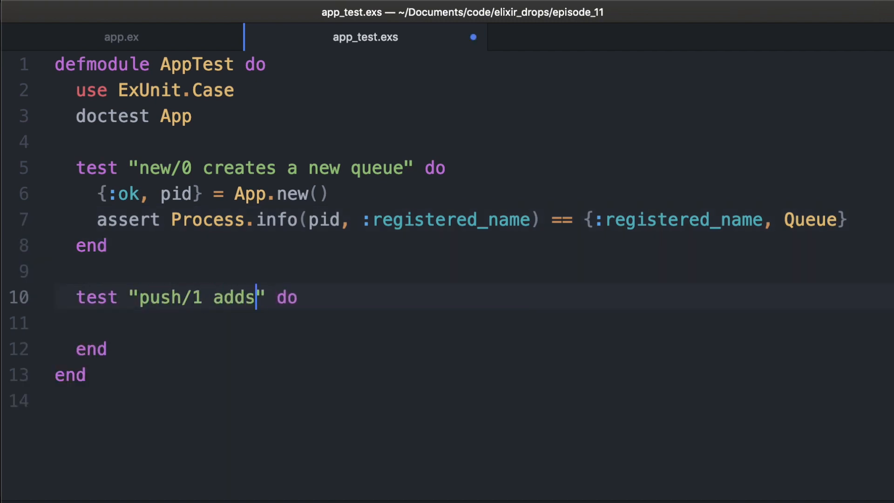
{"action": "type", "text": "item"}
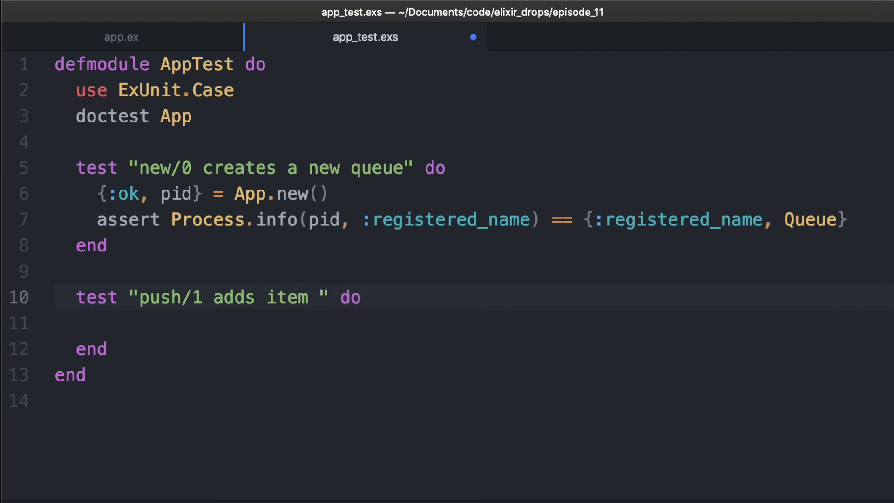
{"action": "type", "text": "s tot"}
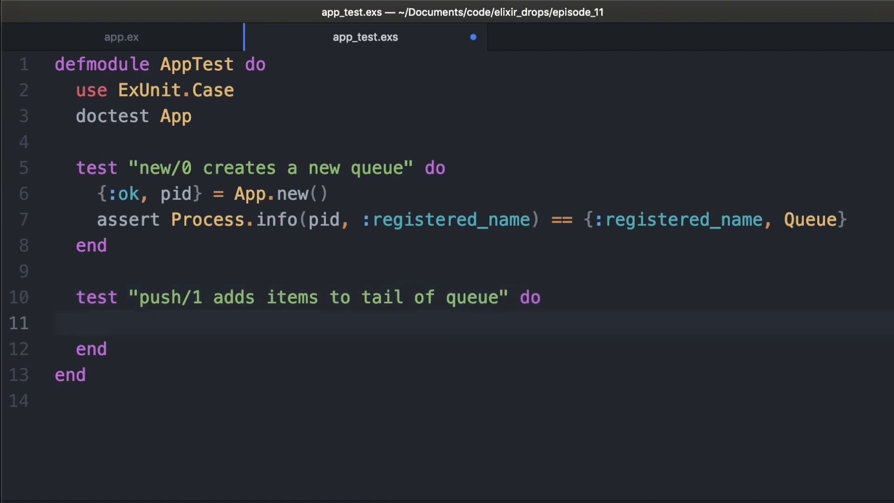
{"action": "type", "text": "App.new("}
{"action": "type", "text": "assert A"}
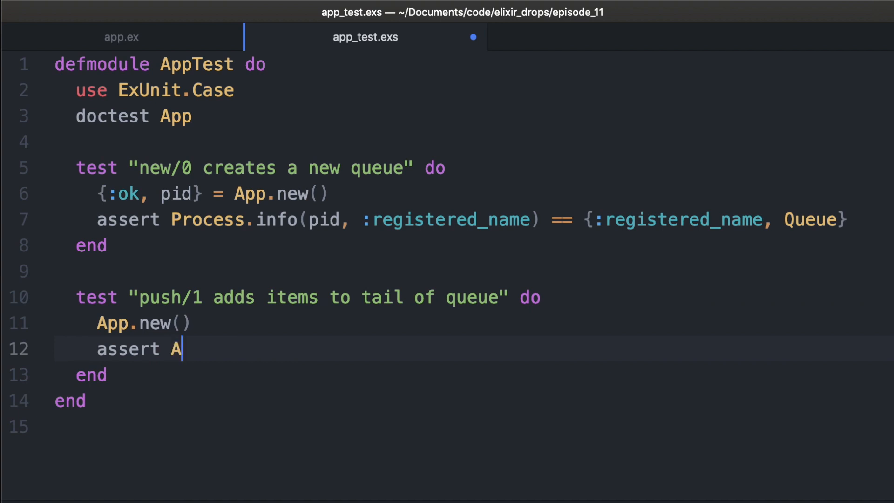
{"action": "type", "text": "pp.push("}
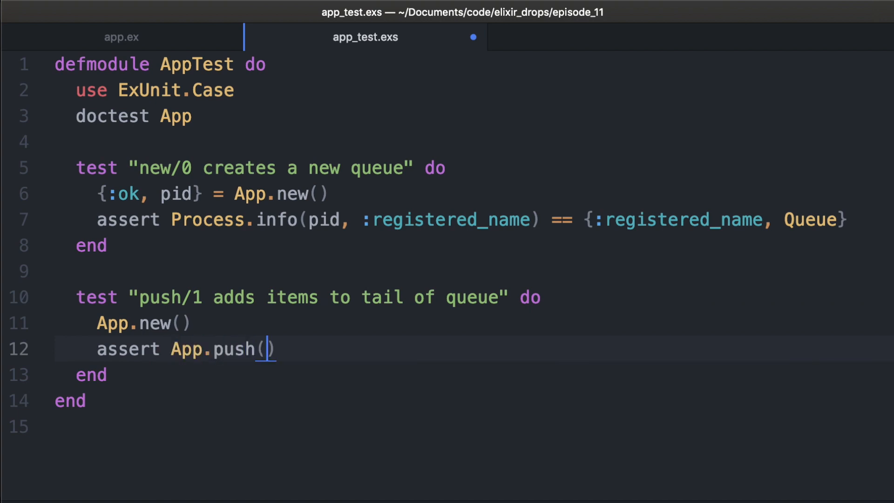
{"action": "type", "text": "\"item\""}
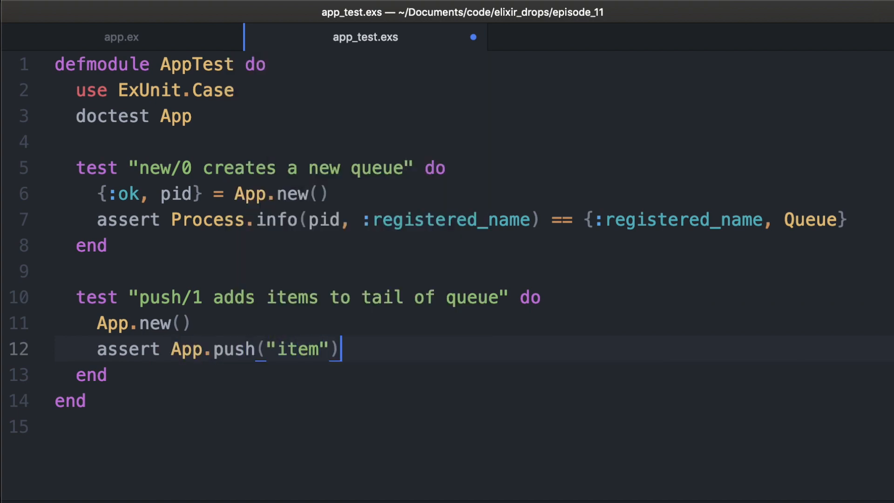
{"action": "type", "text": "== []"}
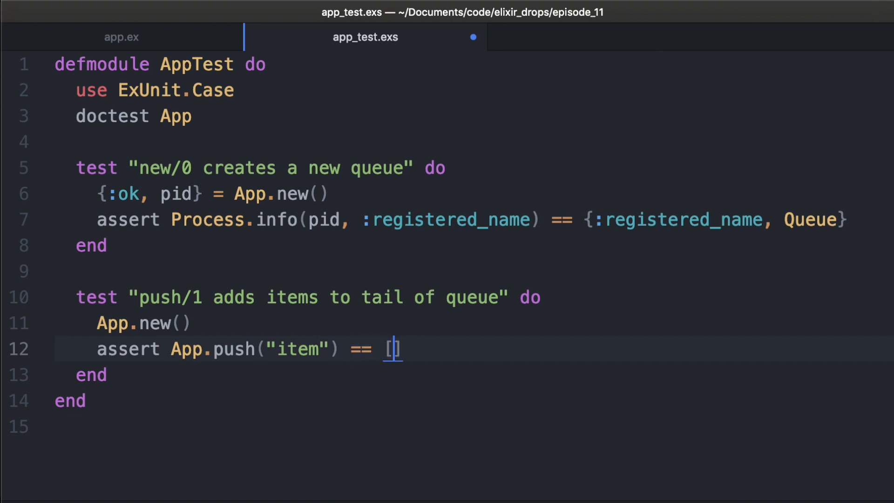
{"action": "type", "text": "\"iteme\""}
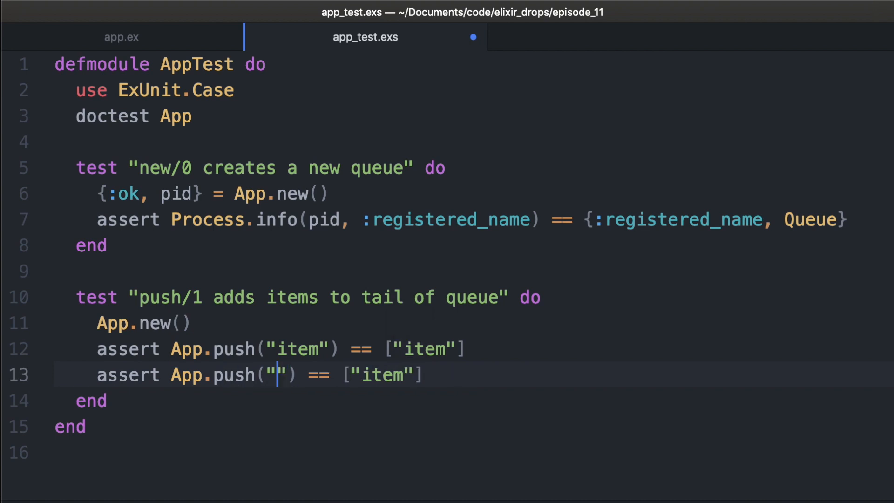
{"action": "type", "text": "another"}
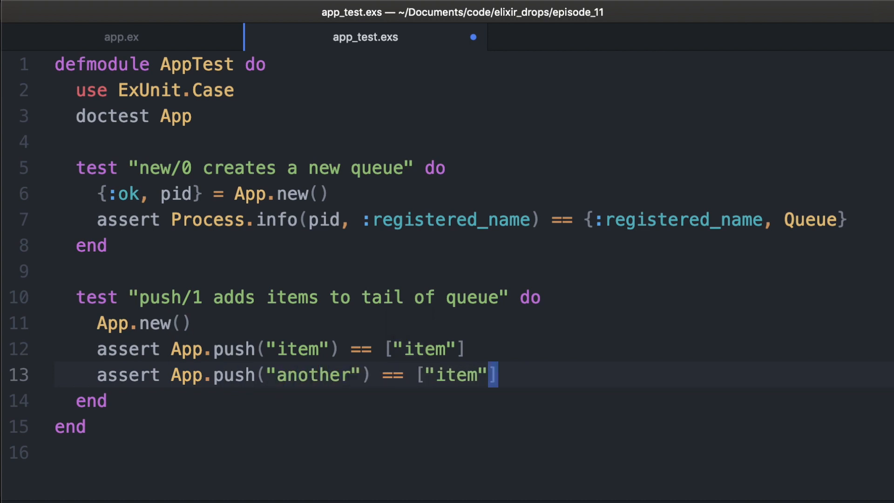
{"action": "type", "text": ", \"anot\""}
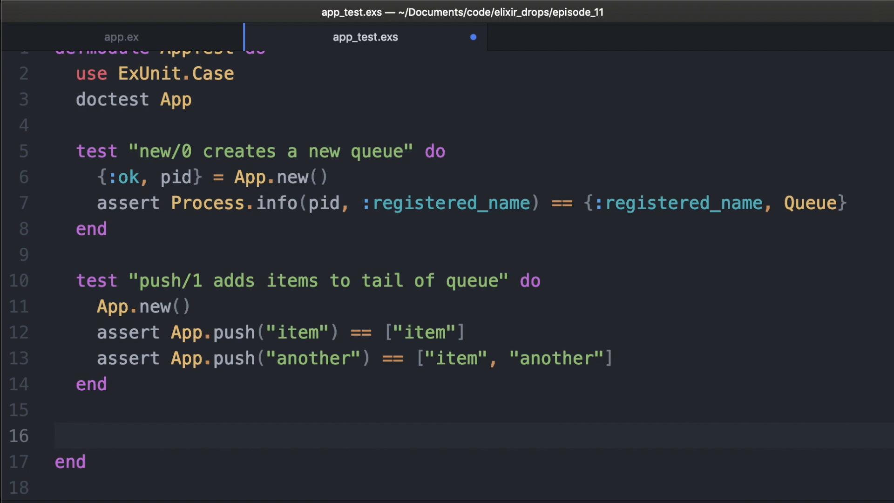
Add test "pop/0 removes items from head of queue" pushing item1, item2, expecting "item1"
{"action": "type", "text": "test \"\" do"}
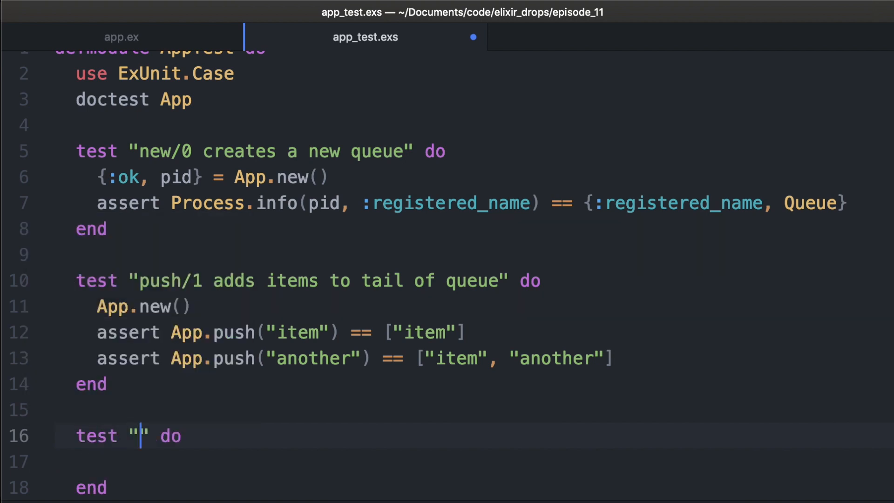
{"action": "type", "text": "pop"}
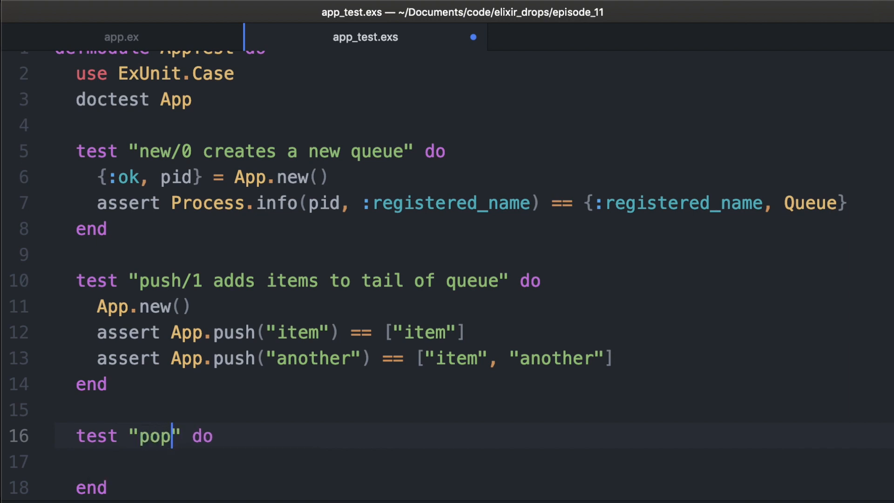
{"action": "type", "text": "/0"}
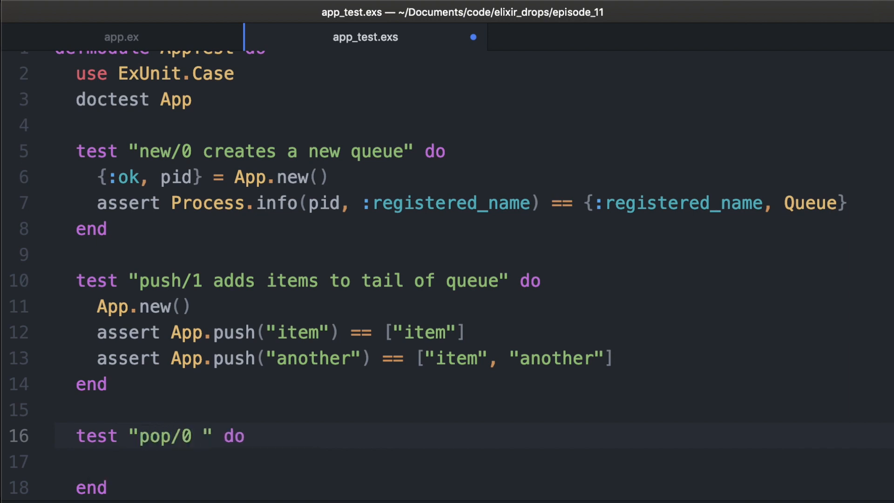
{"action": "type", "text": "remote"}
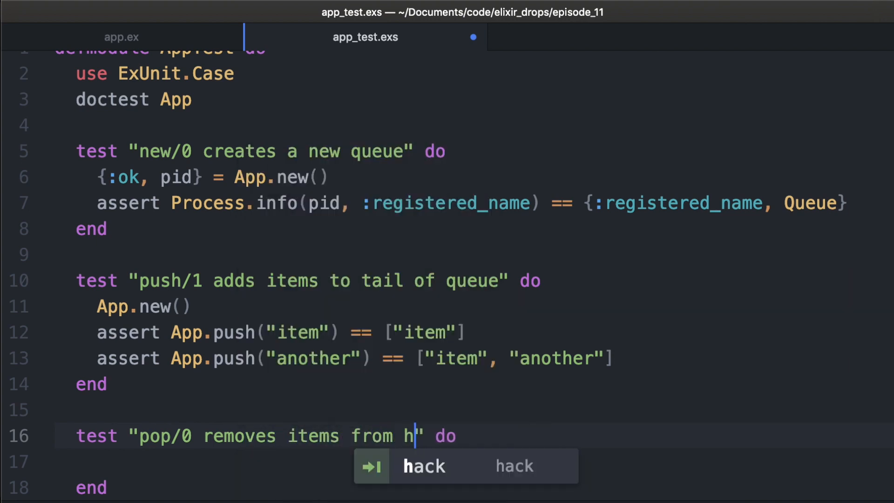
{"action": "type", "text": "ead of queue"}
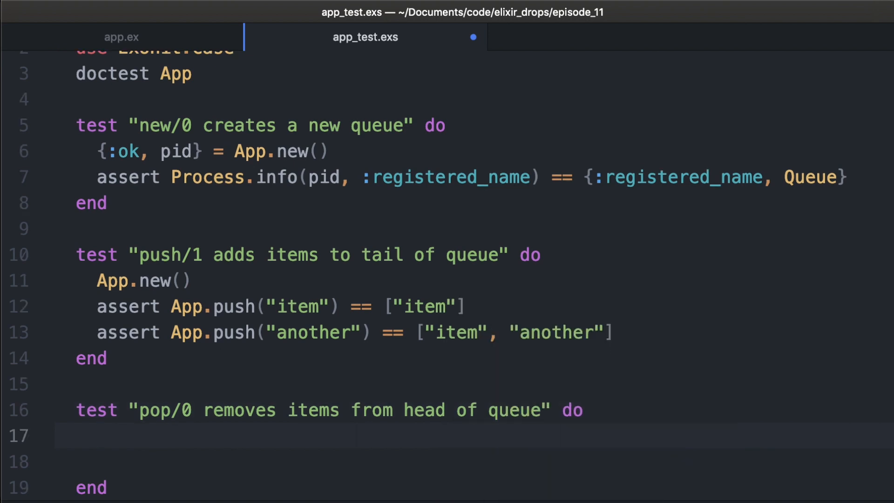
{"action": "type", "text": "App.new()"}
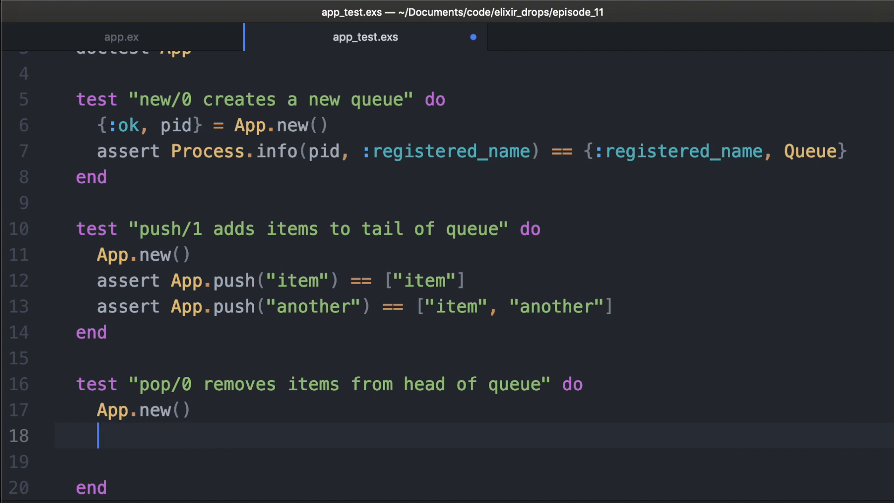
{"action": "type", "text": "assert App."}
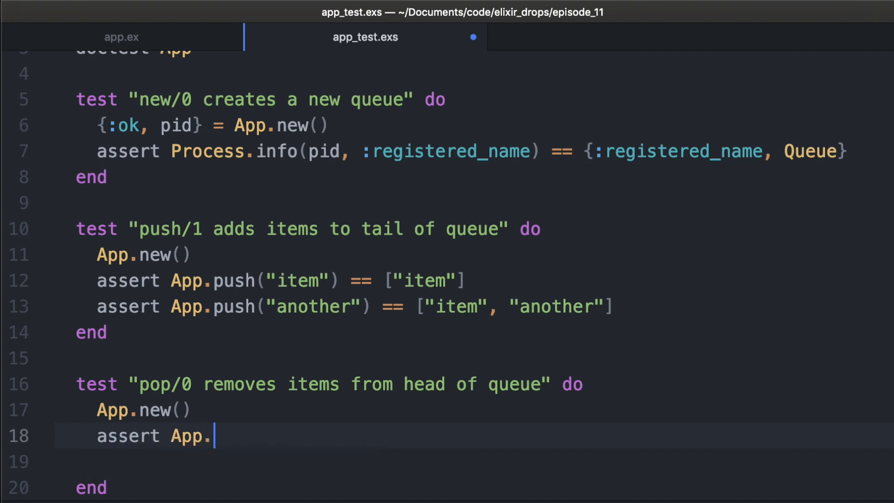
{"action": "type", "text": "pop()"}
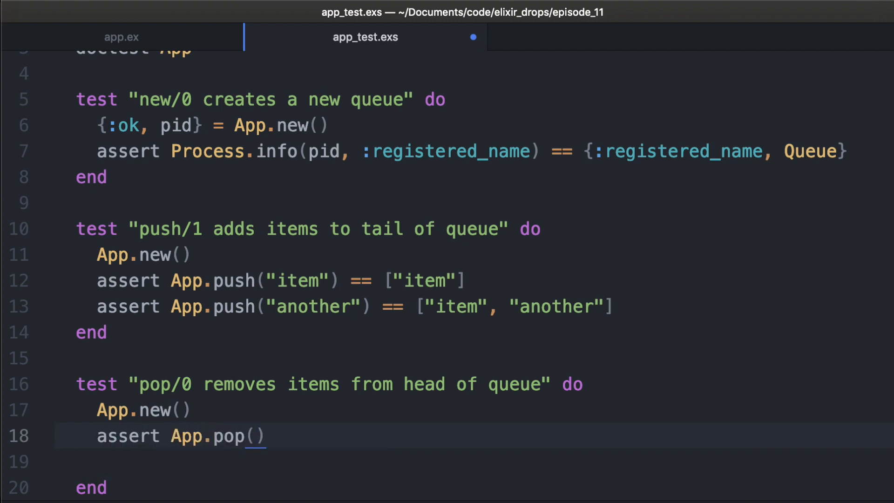
{"action": "type", "text": "== \"item\""}
{"action": "type", "text": "A"}
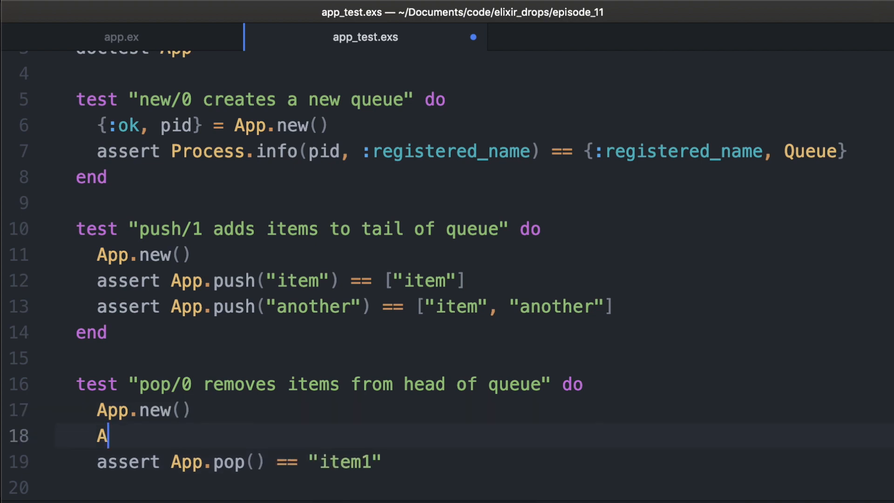
{"action": "type", "text": "pp.push()"}
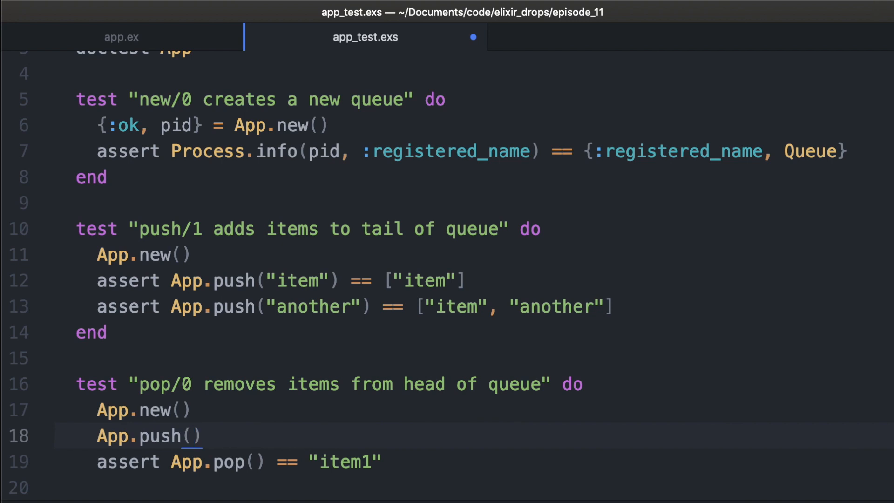
{"action": "type", "text": "\"item1\""}
{"action": "type", "text": "App.push(\"item2\")"}
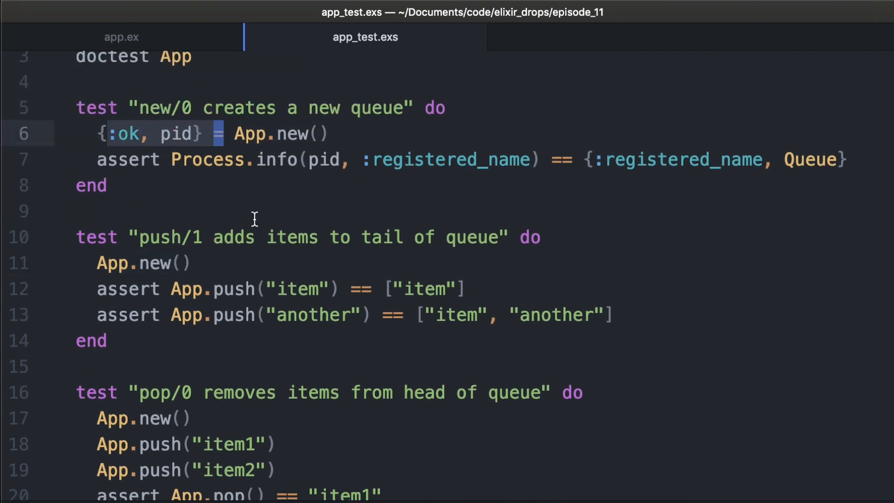
Add a setup block that binds {:ok, pid} = App.new()
{"action": "scroll", "scroll_direction": "up", "scroll_amount": 3}
{"action": "type", "text": "setup do"}
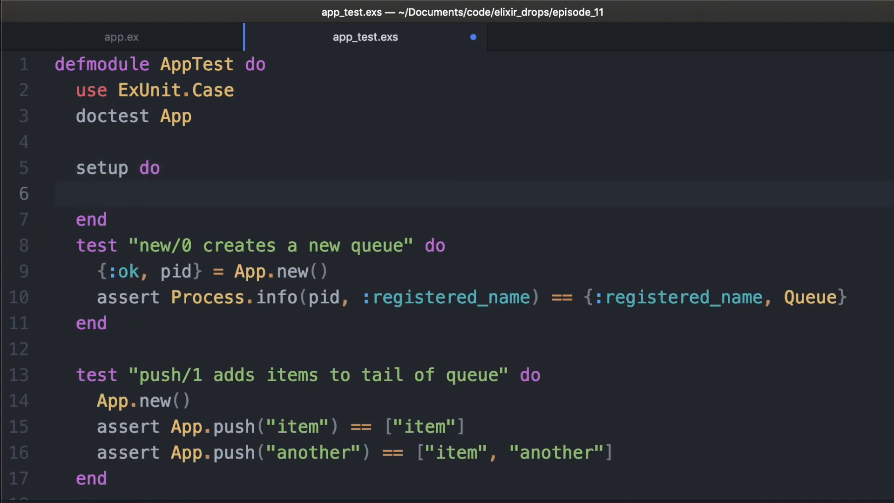
{"action": "type", "text": "{:ok, }"}
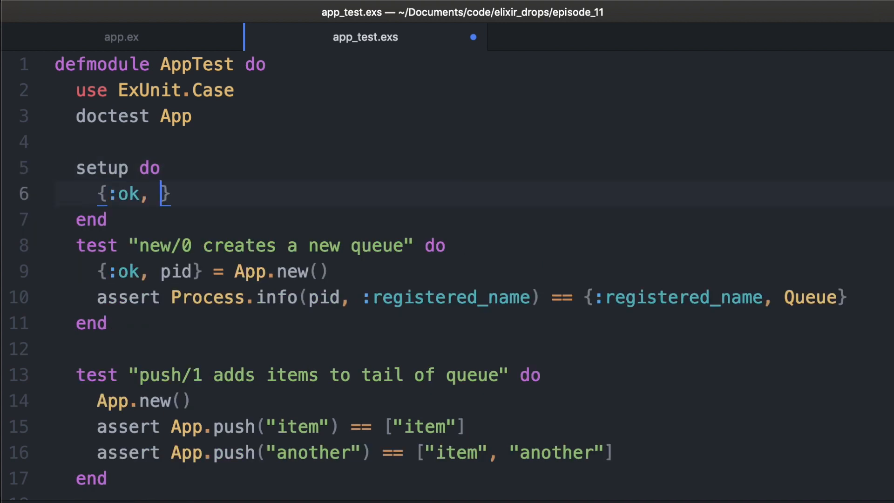
{"action": "type", "text": "pid}"}
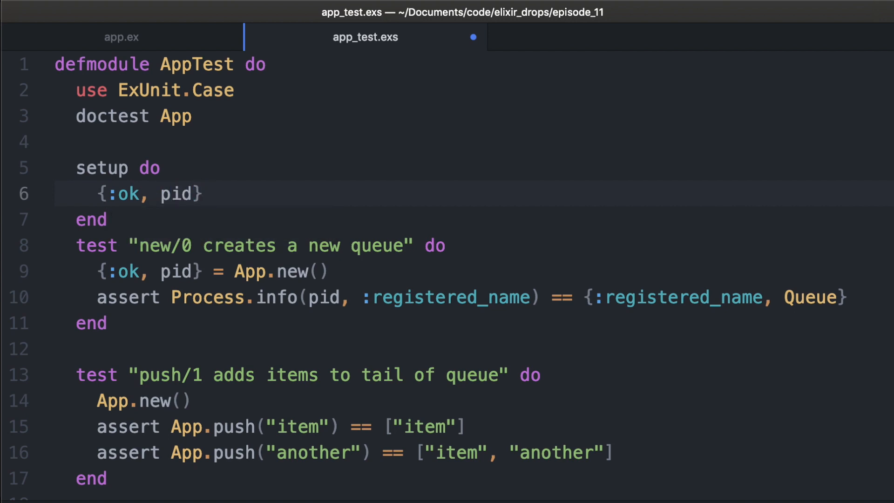
{"action": "type", "text": "= App.new()"}
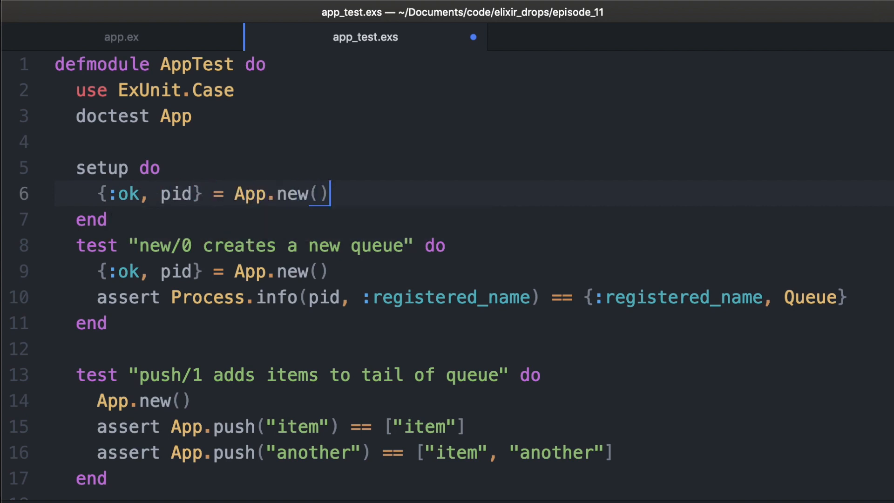
Return %{pid: pid} from setup and make the new/0 test take %{pid: pid}
{"action": "type", "text": "{}"}
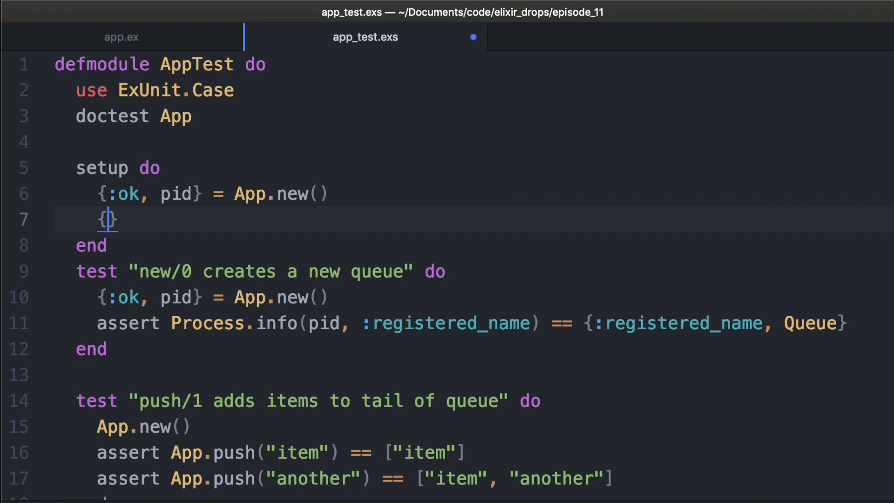
{"action": "type", "text": ":"}
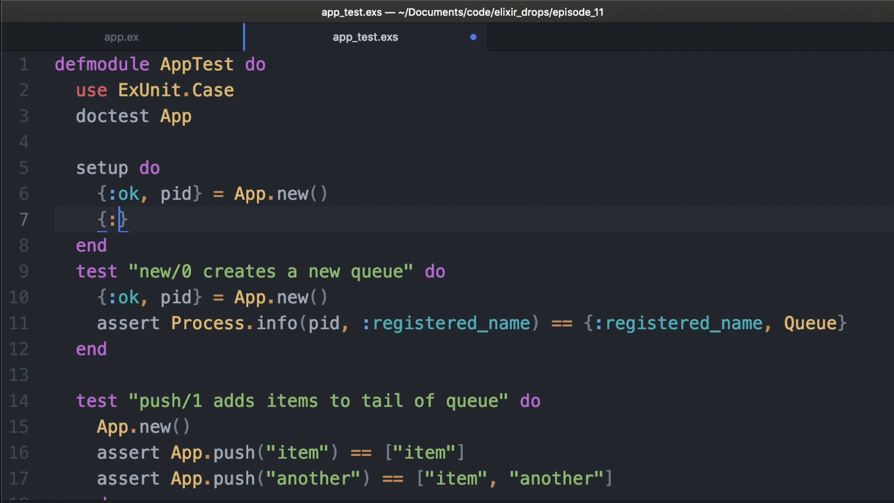
{"action": "type", "text": "ok, asdf"}
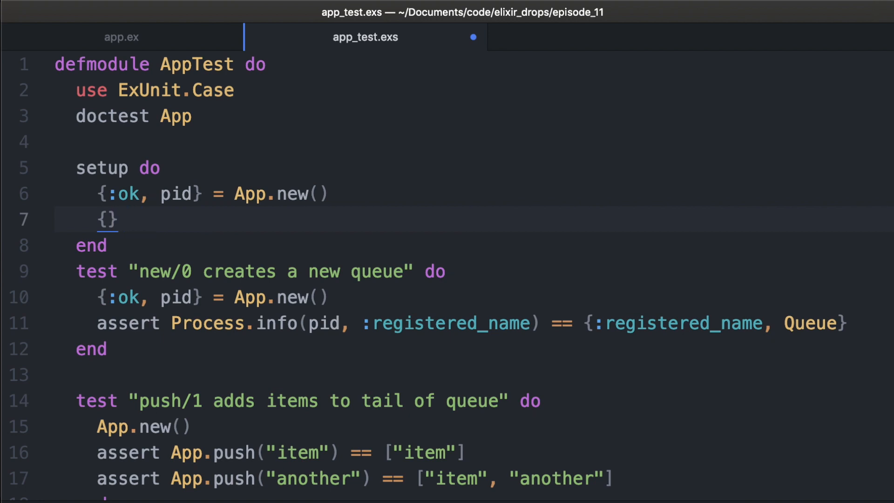
{"action": "type", "text": "%"}
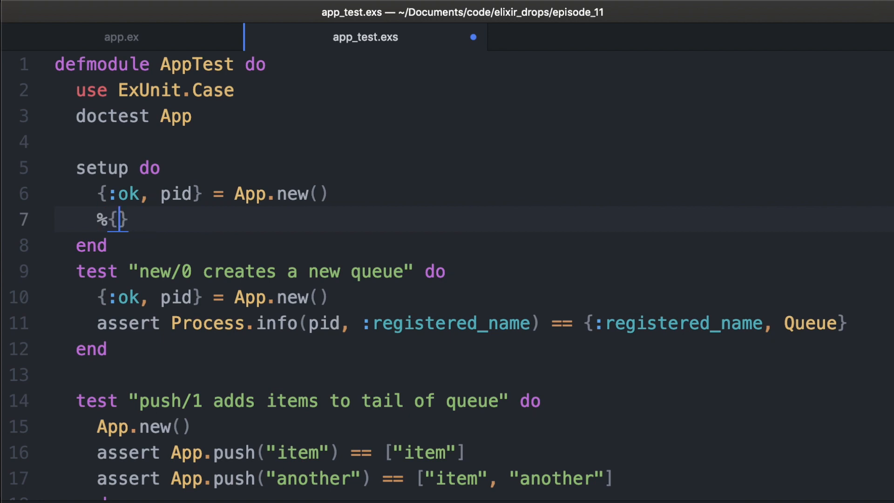
{"action": "type", "text": "pid: pid"}
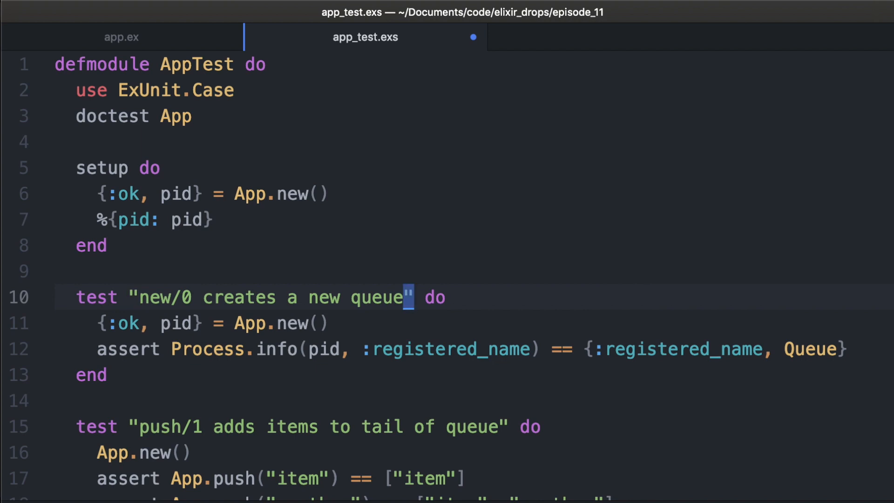
{"action": "type", "text": ", context"}
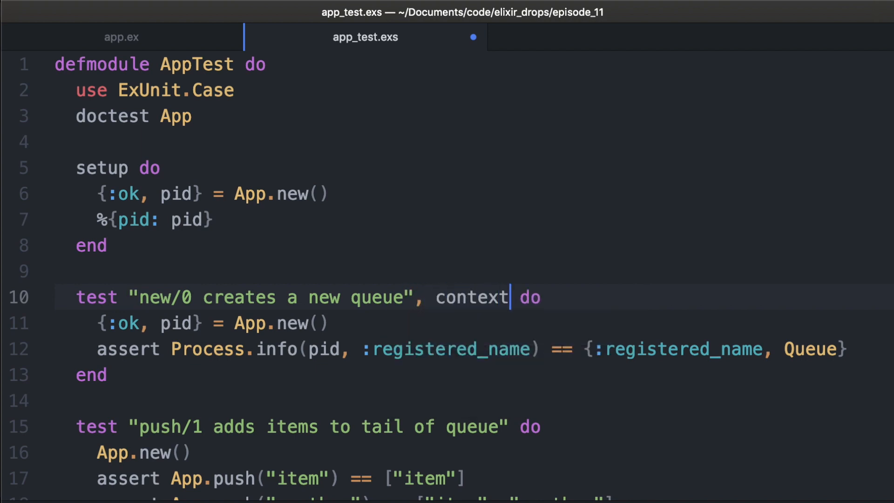
{"action": "double_click", "coordinate": [471, 297]}
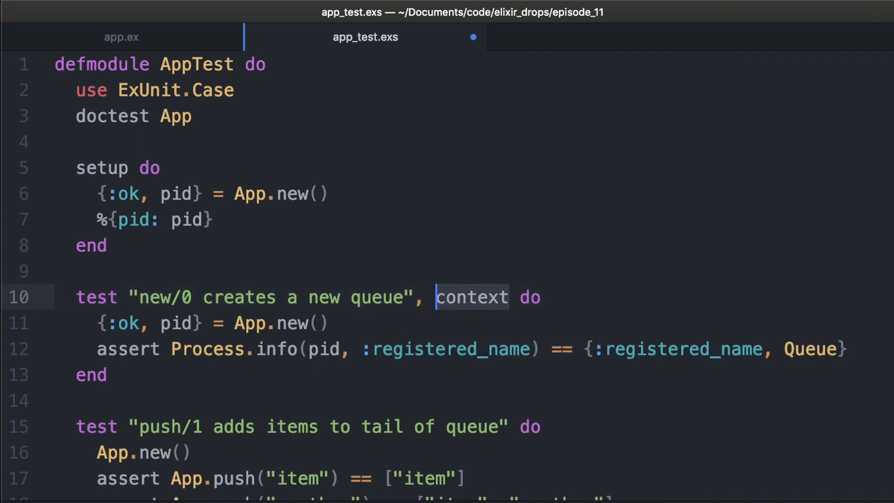
{"action": "type", "text": "%{}"}
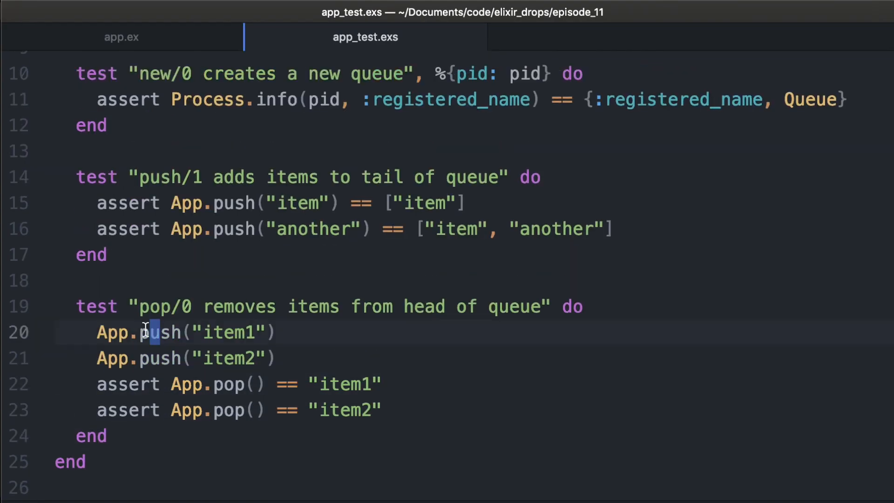
Add test "pop/0 on empty queue is noop", a nil-replying empty-queue handle_call clause, and run mix test
{"action": "type", "text": "test \"pop/0 \" do"}
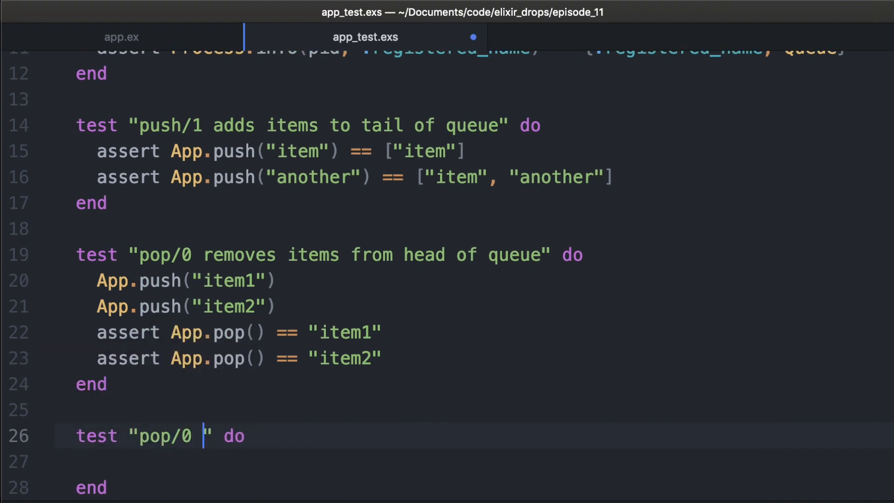
{"action": "type", "text": "on empty queue is noop\" do"}
{"action": "left_click", "coordinate": [475, 462]}
{"action": "type", "text": "assert App.pop() == nil"}
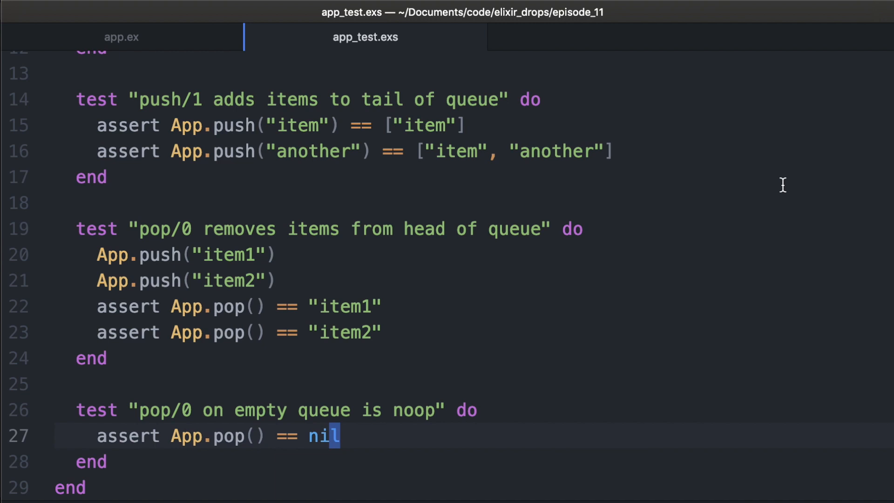
{"action": "left_click", "coordinate": [121, 36]}
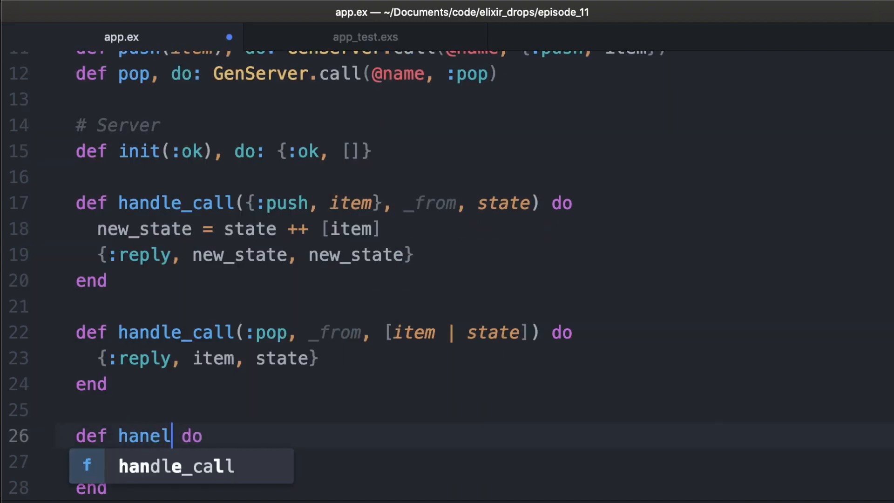
{"action": "key", "text": "Tab"}
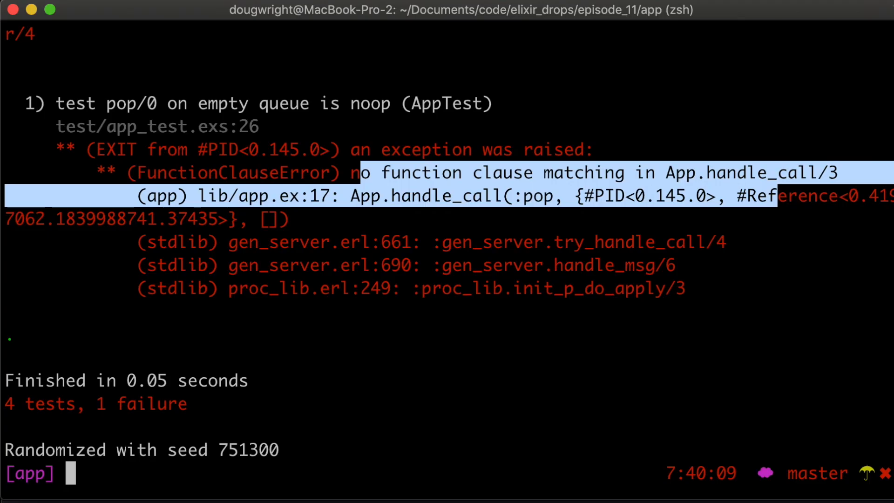
{"action": "type", "text": "mix test"}
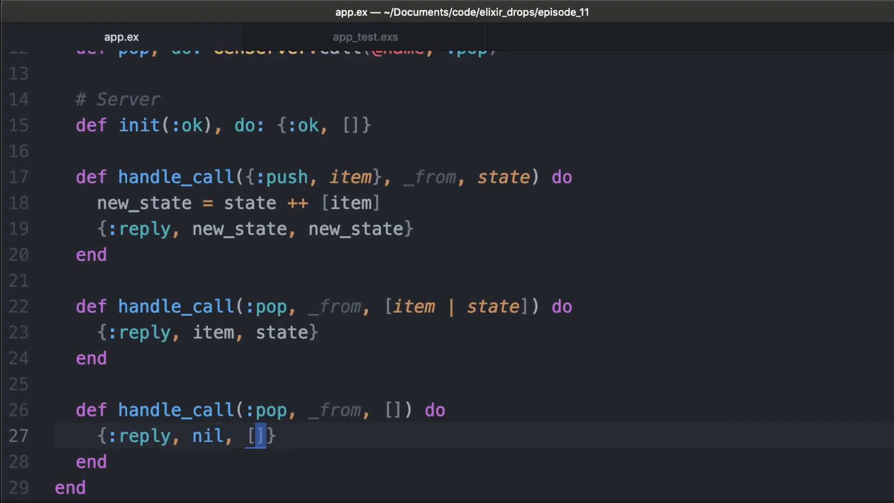
Return to app_test.exs and start wrapping the pop tests in describe "pop/0"
{"action": "left_click", "coordinate": [366, 37]}
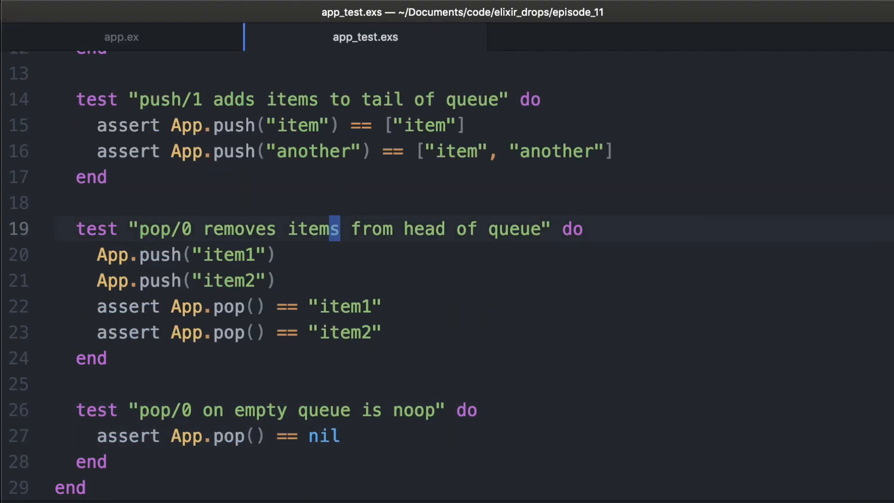
{"action": "type", "text": "des"}
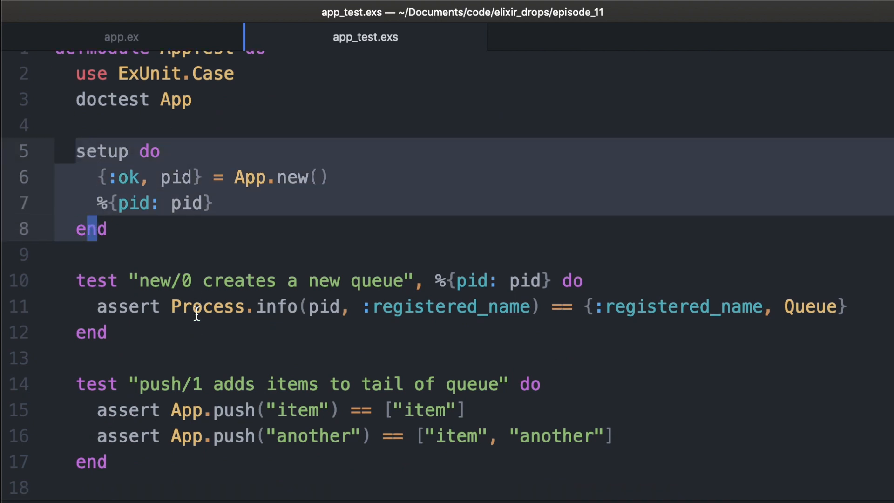
{"action": "scroll", "scroll_direction": "down", "scroll_amount": 3}
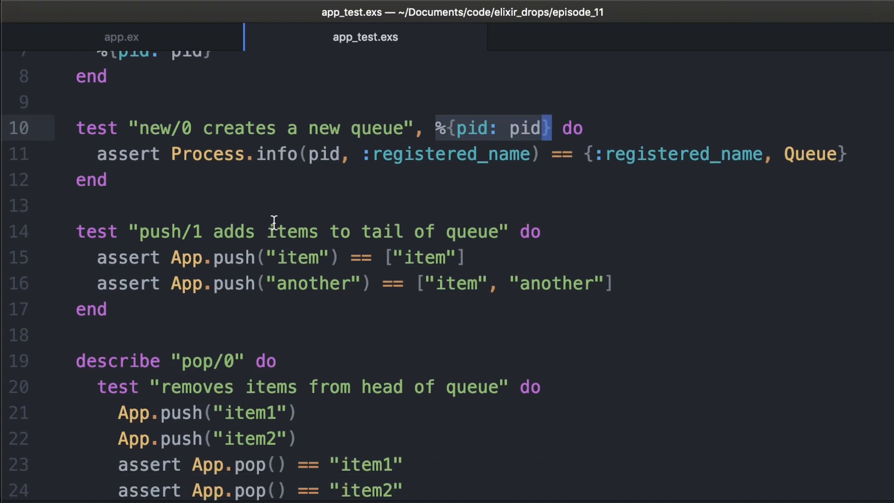
{"action": "scroll", "scroll_direction": "down", "scroll_amount": 3}
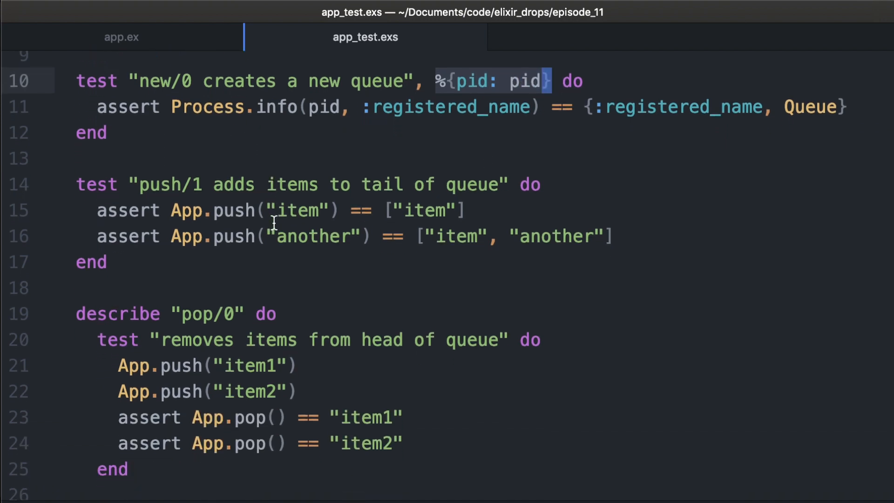
{"action": "scroll", "scroll_direction": "down", "scroll_amount": 3}
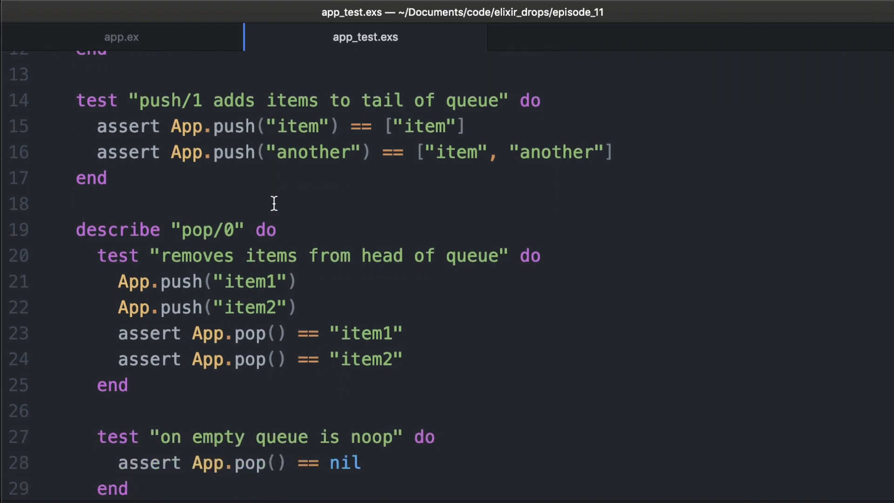
{"action": "scroll", "scroll_direction": "down", "scroll_amount": 3}
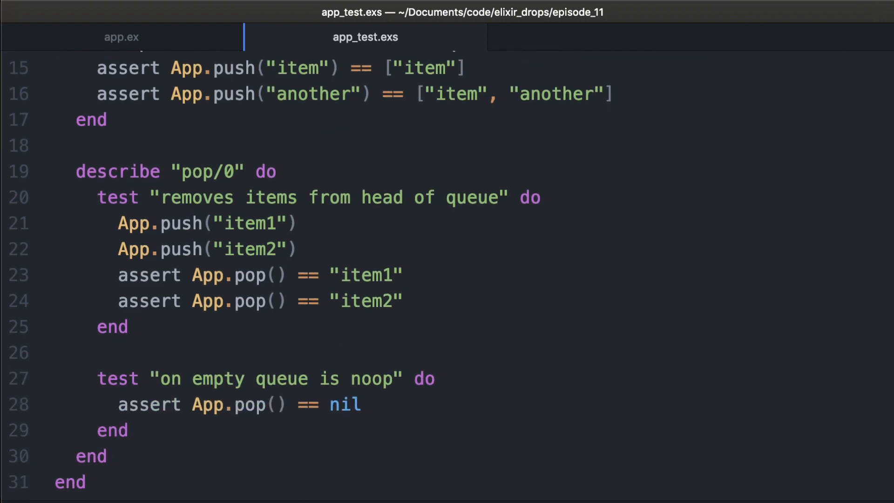
{"action": "scroll", "scroll_direction": "up", "scroll_amount": 3}
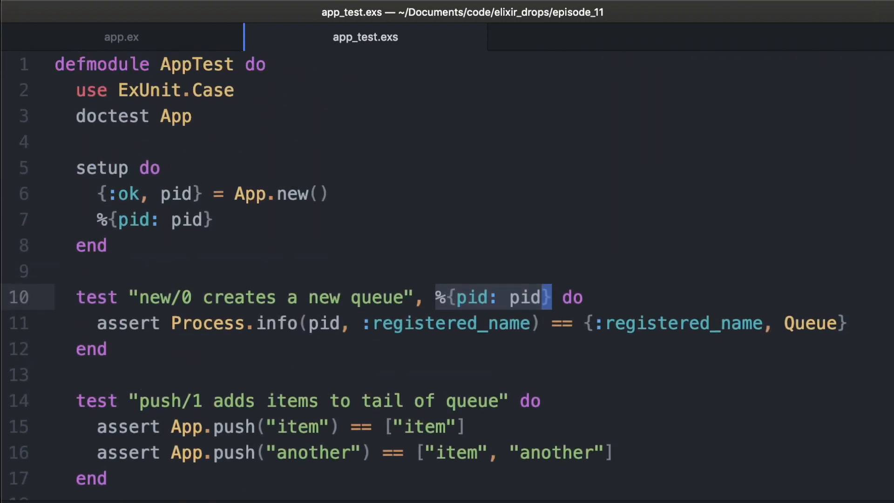